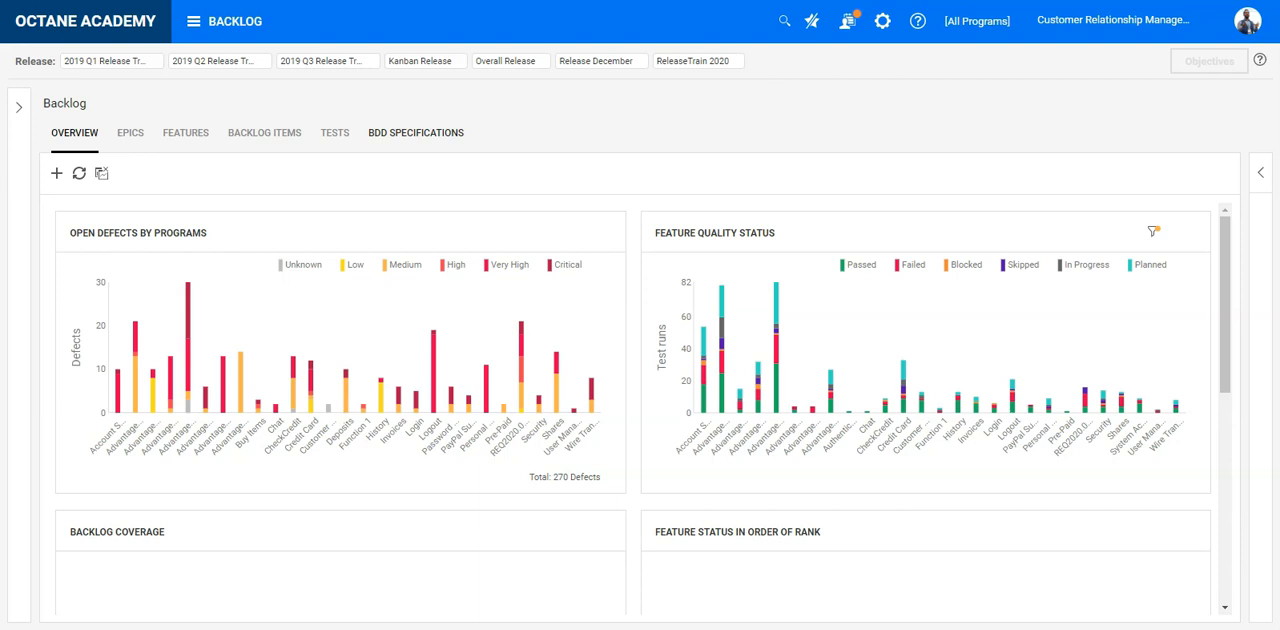
# - Show the Calculator feature's Gherkin script via the Backlog's BDD Specifications
pyautogui.click(416, 132)
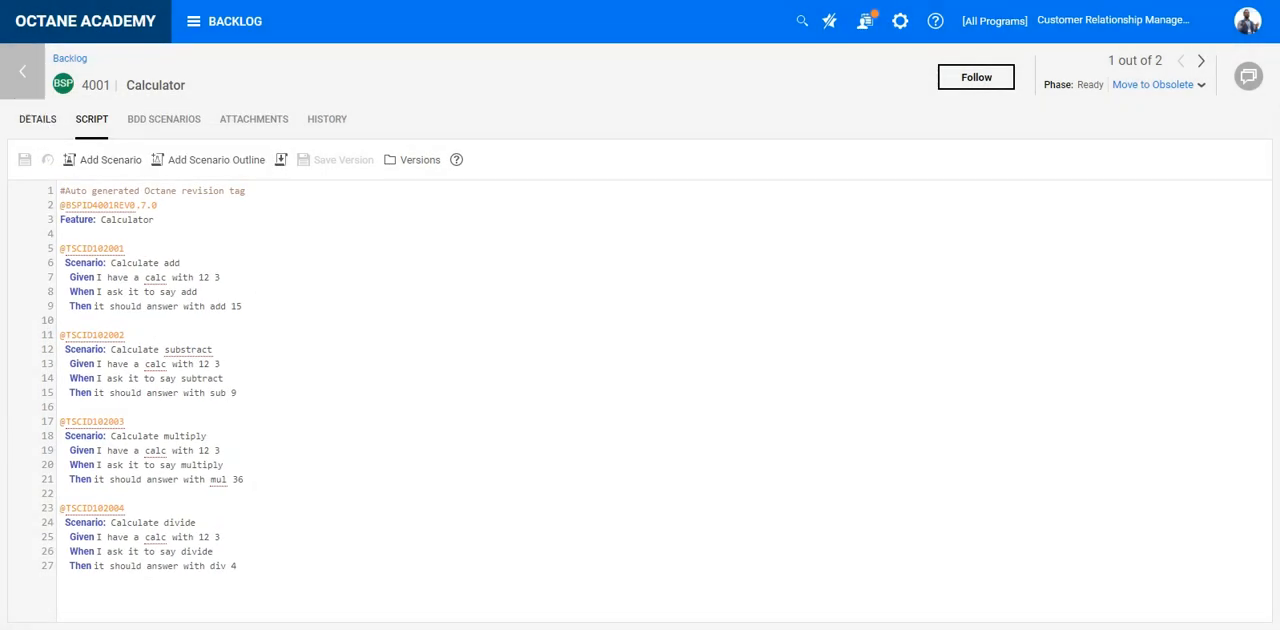
# - Show the Calculator feature's description, owners and Fully Automated status
pyautogui.click(36, 120)
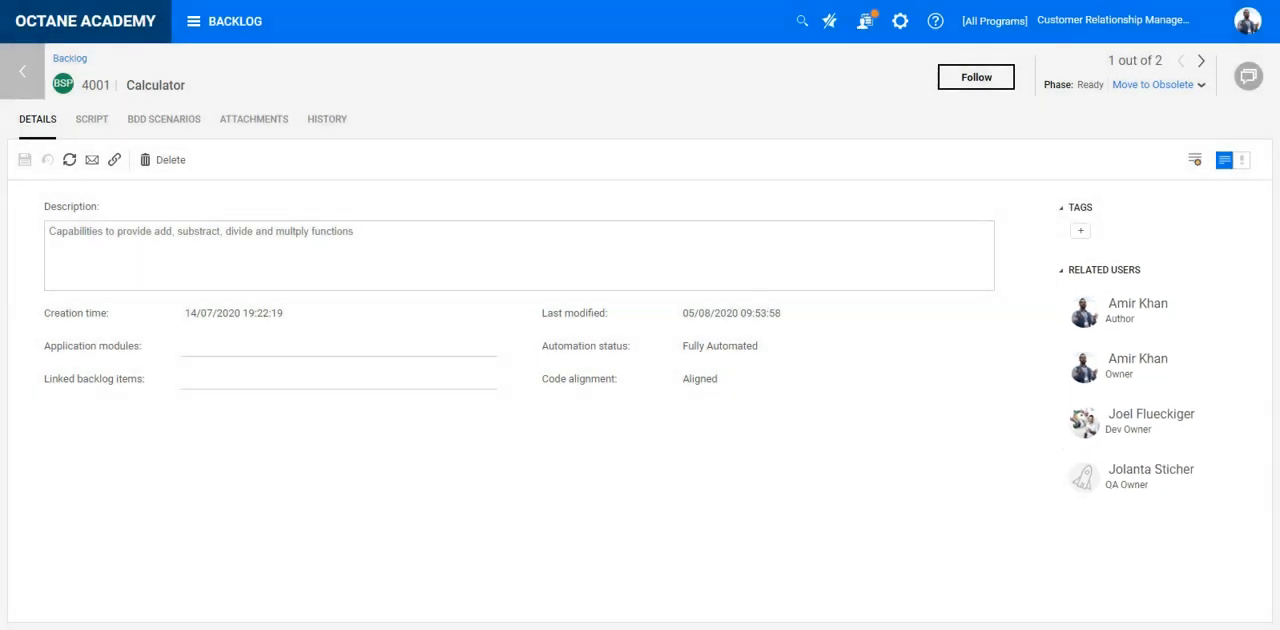
# - Start a run of the Calculate add BDD scenario, bringing up its prefilled run form
pyautogui.click(164, 118)
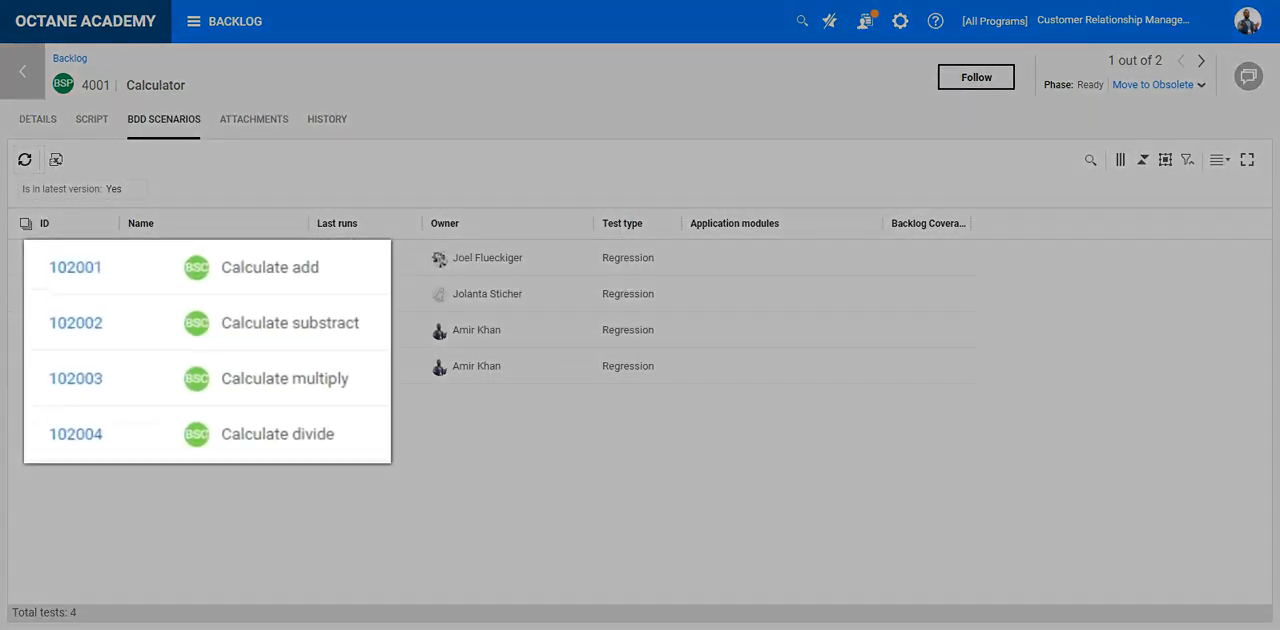
pyautogui.click(76, 268)
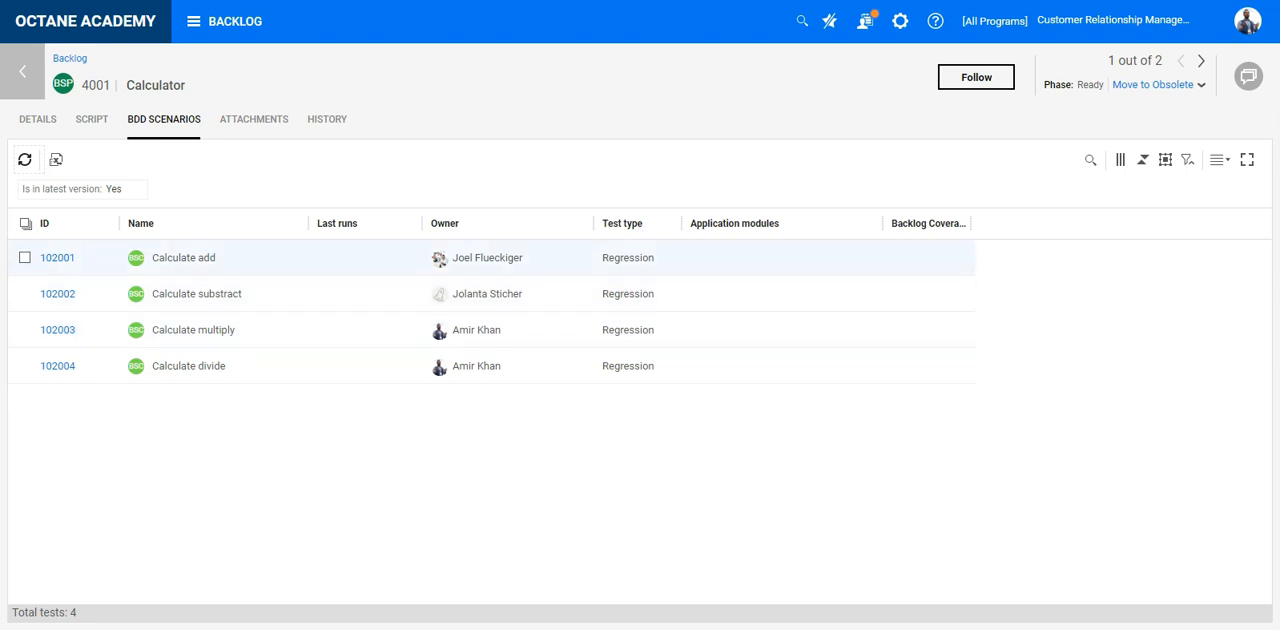
pyautogui.click(24, 256)
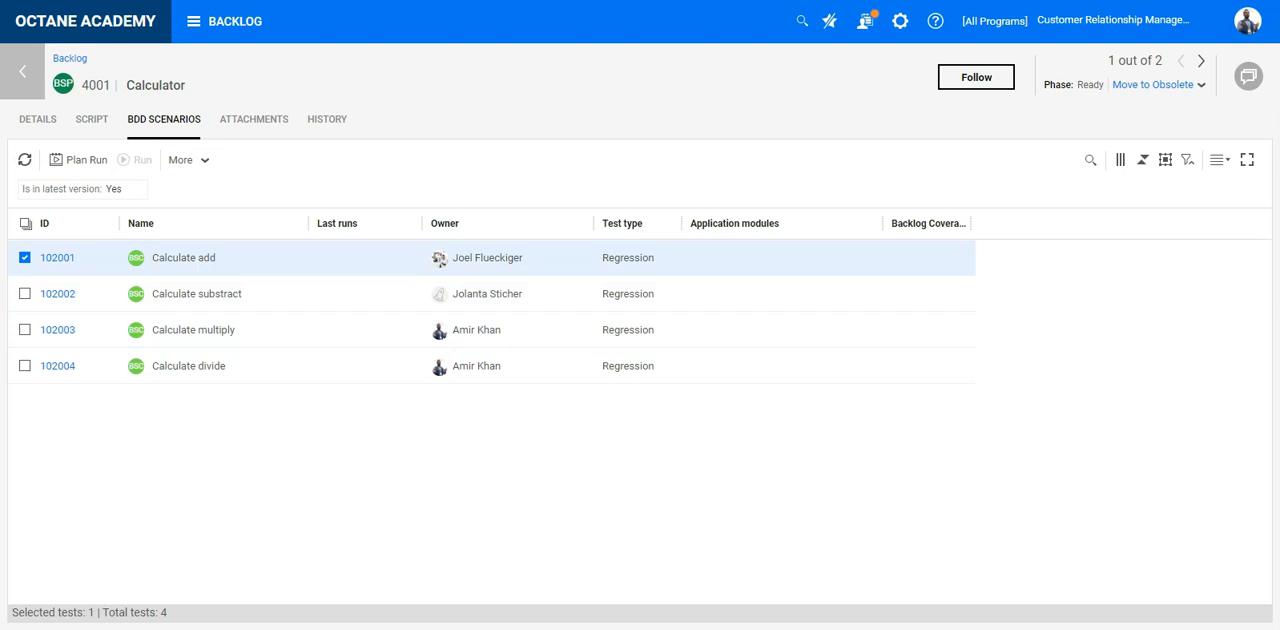
pyautogui.click(140, 160)
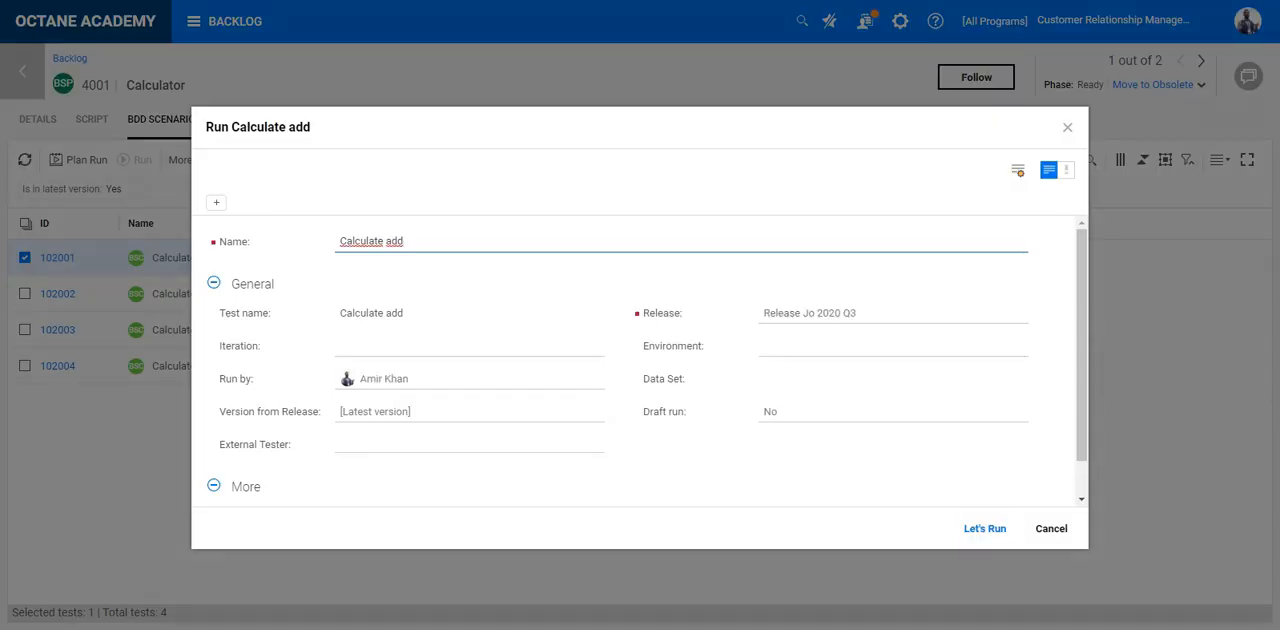
# - Cancel the Calculate add run form and return to the Calculator feature's details
pyautogui.click(984, 528)
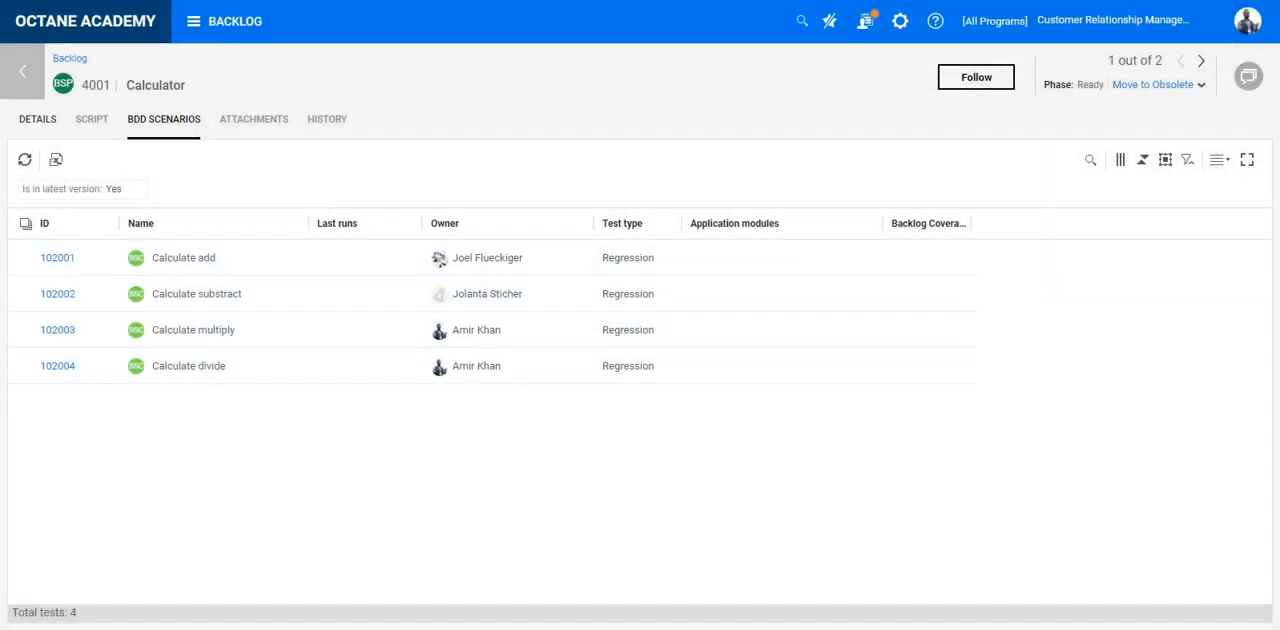
pyautogui.click(36, 120)
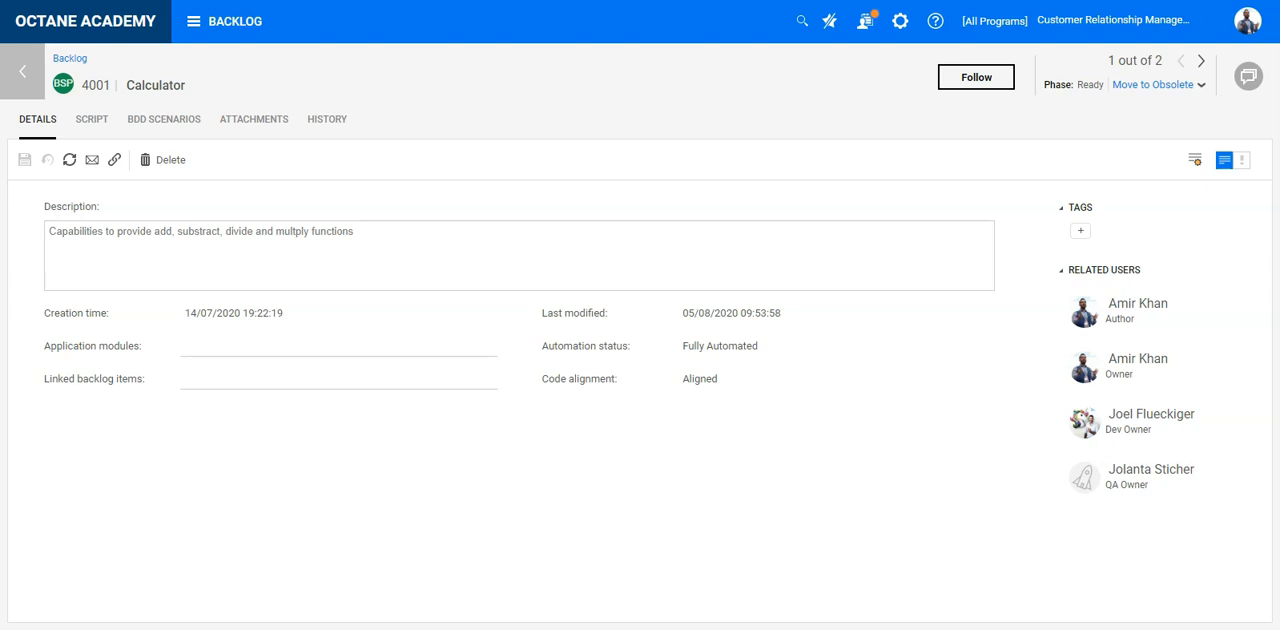
# - Review the scenarios list and details, then bring up Calculator_4001.feature in IntelliJ IDEA
pyautogui.click(164, 118)
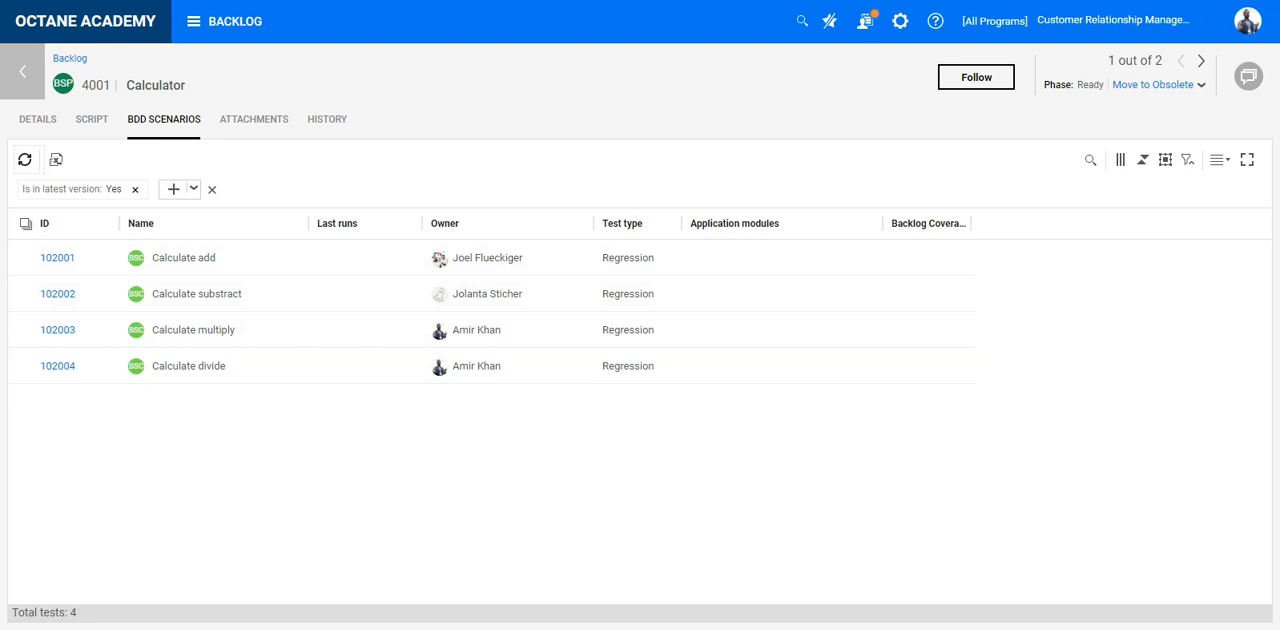
pyautogui.click(36, 120)
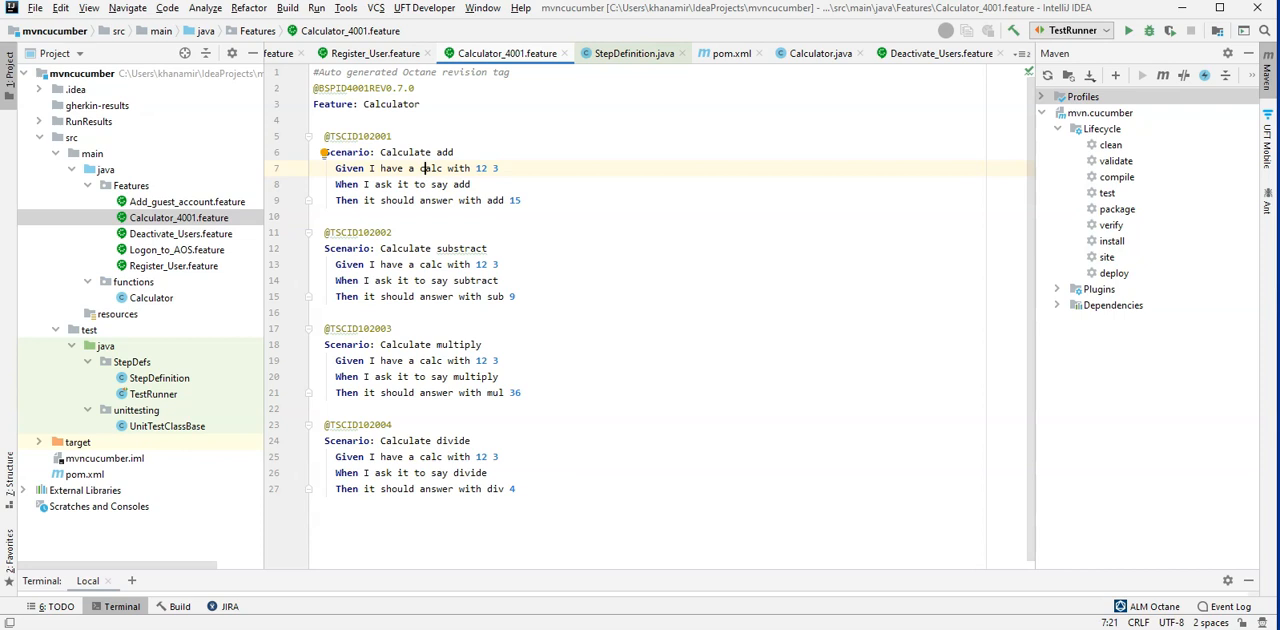
pyautogui.click(634, 54)
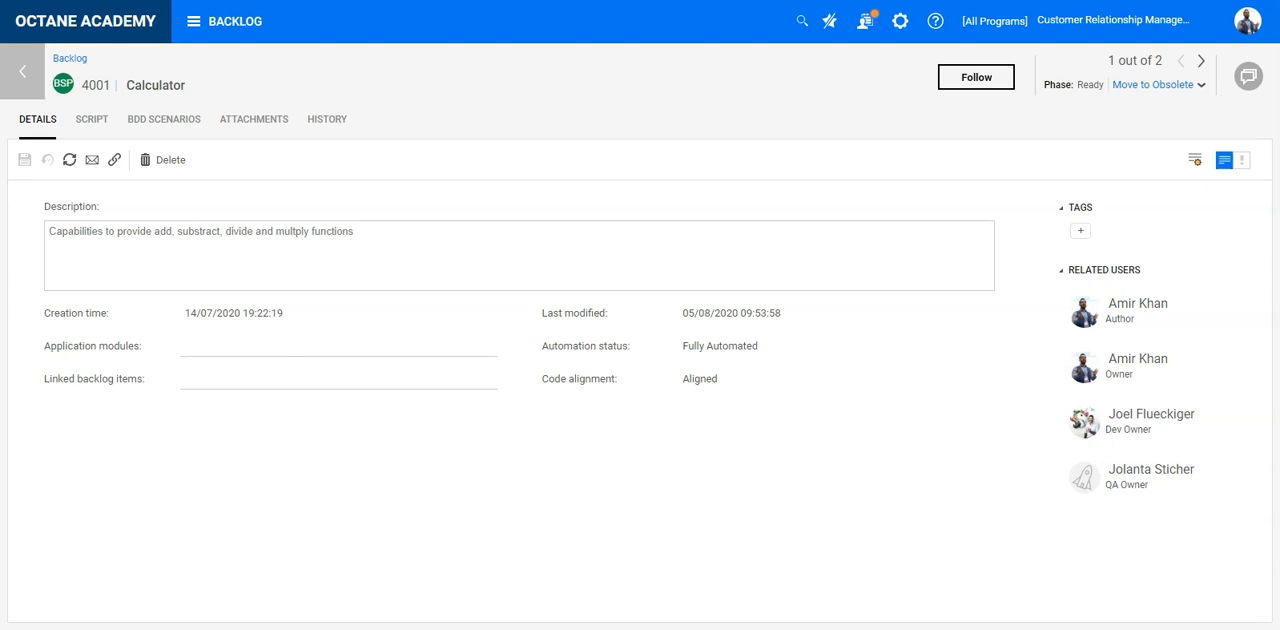
# - Check the Last runs column showing red failed bars on all four Calculator scenarios
pyautogui.click(164, 118)
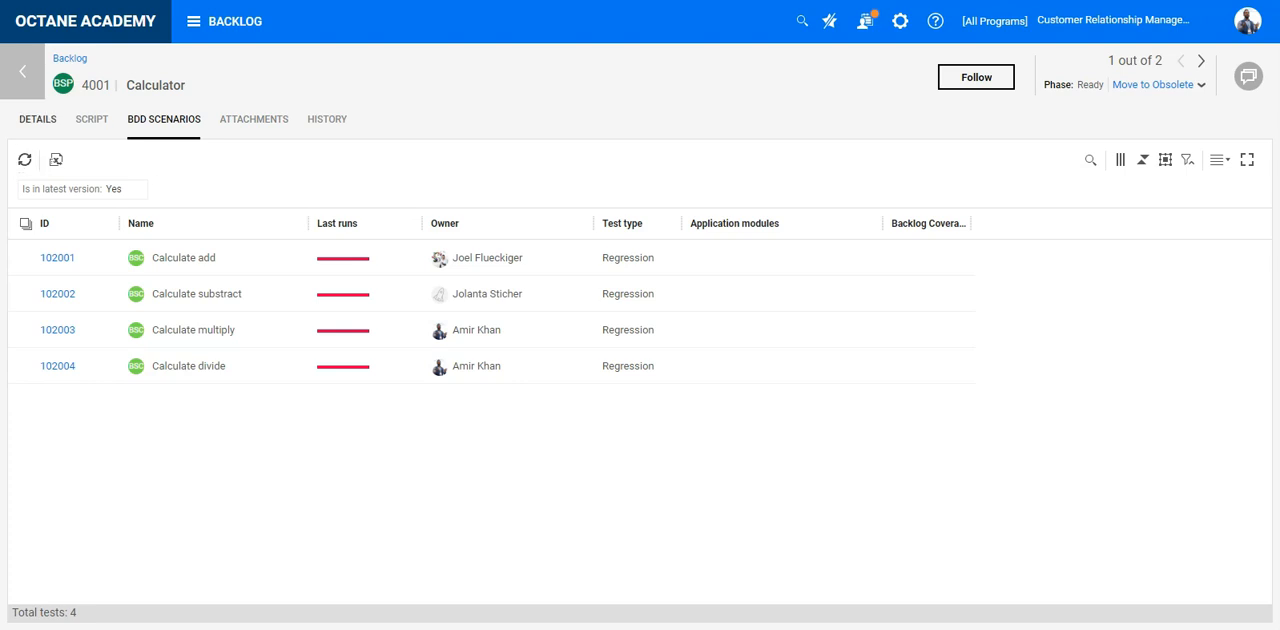
pyautogui.click(36, 120)
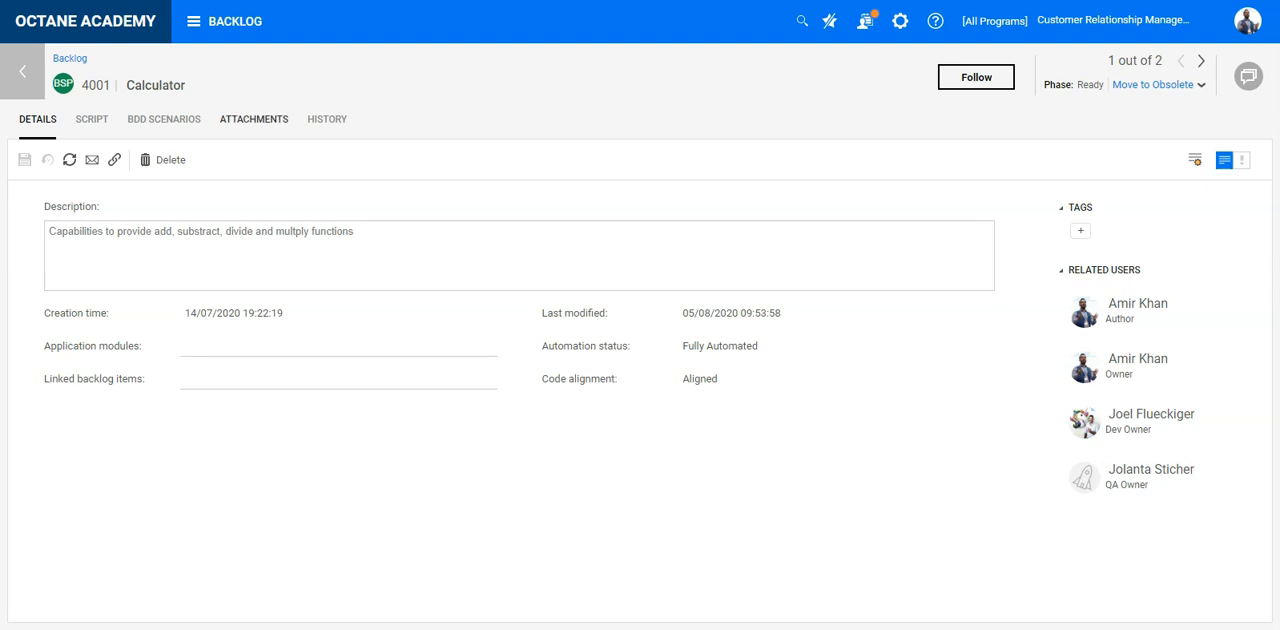
pyautogui.click(164, 118)
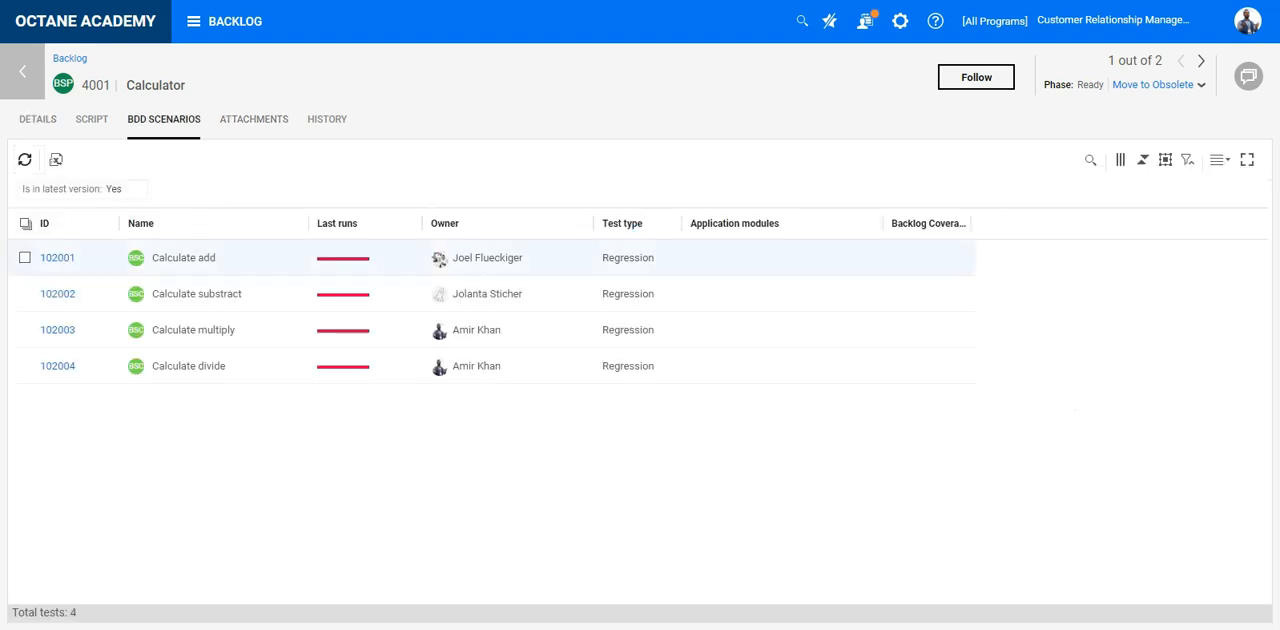